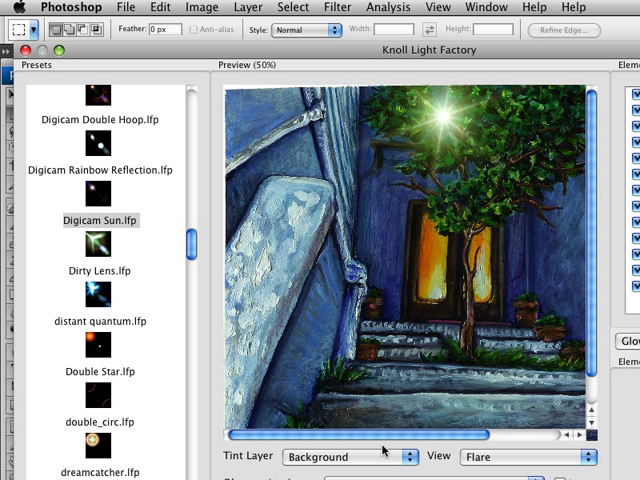
{"action": "mouse_move", "coordinate": [378, 461]}
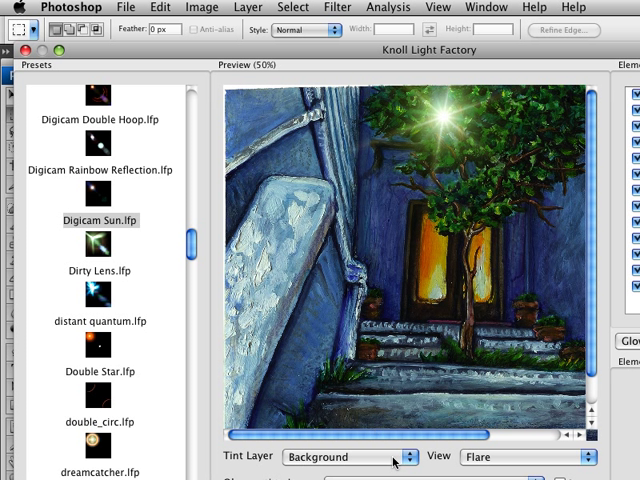
{"action": "mouse_move", "coordinate": [403, 286]}
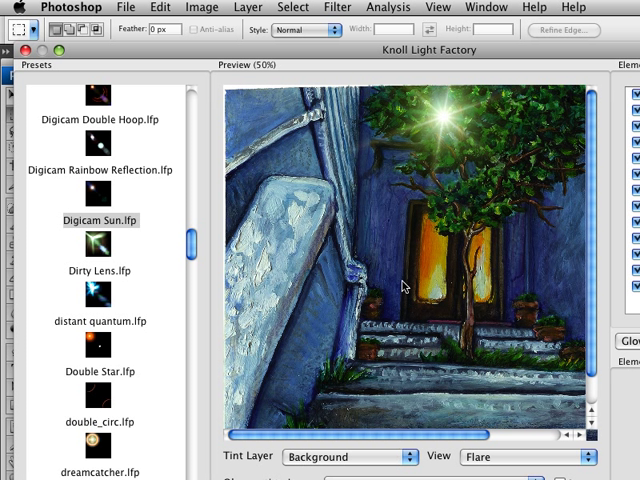
{"action": "mouse_move", "coordinate": [447, 118]}
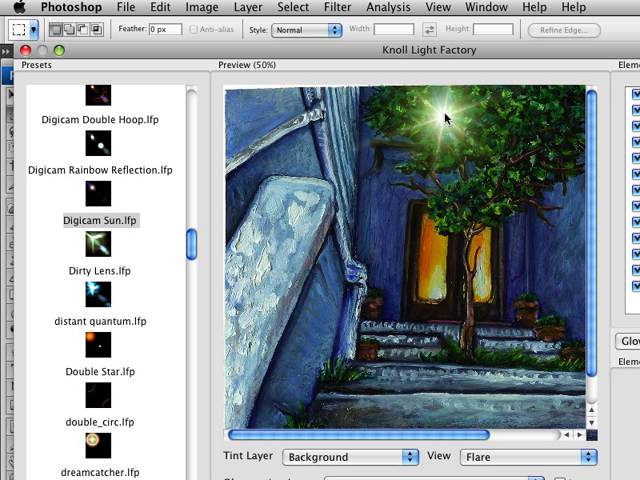
Drag the Digicam Sun flare onto the pale left slab, where it glows white
{"action": "left_click_drag", "start_coordinate": [447, 118], "coordinate": [272, 238]}
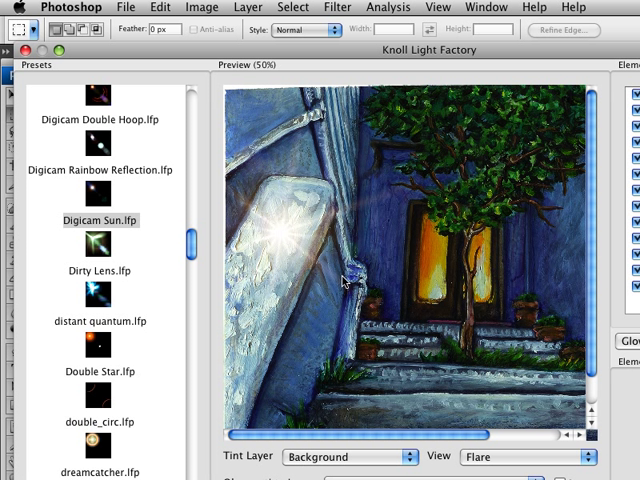
{"action": "mouse_move", "coordinate": [398, 406]}
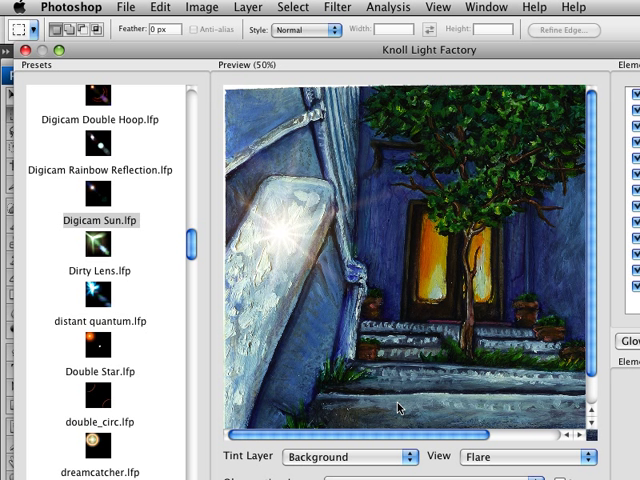
{"action": "mouse_move", "coordinate": [448, 255]}
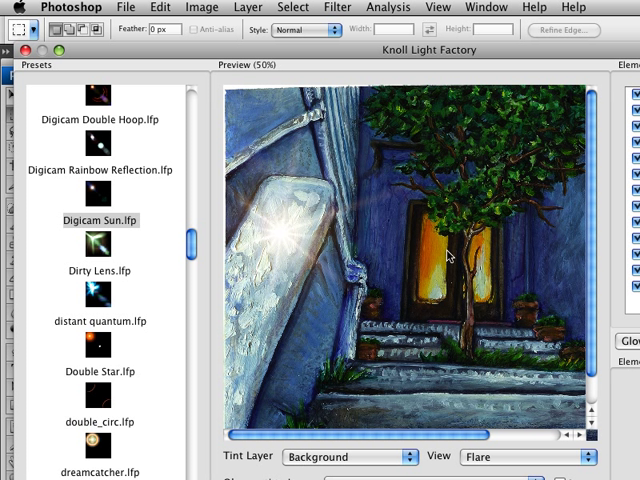
{"action": "mouse_move", "coordinate": [490, 216]}
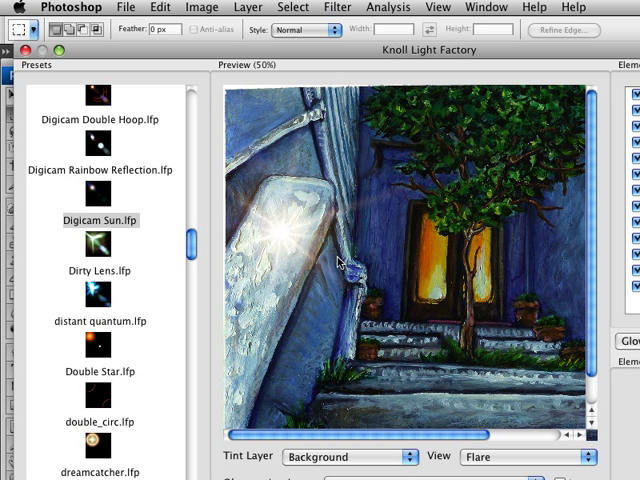
{"action": "mouse_move", "coordinate": [463, 174]}
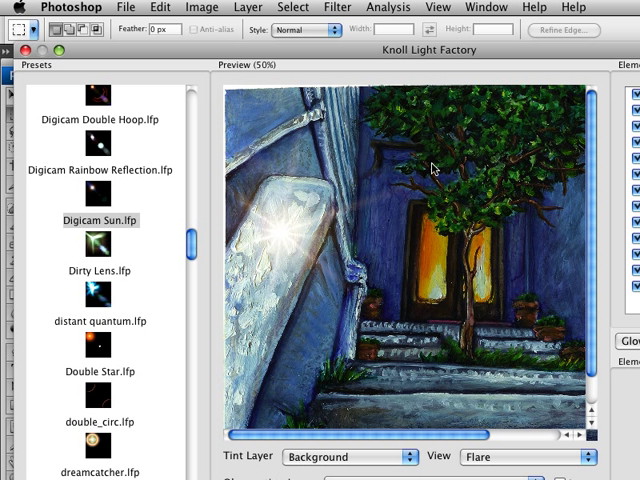
{"action": "mouse_move", "coordinate": [344, 170]}
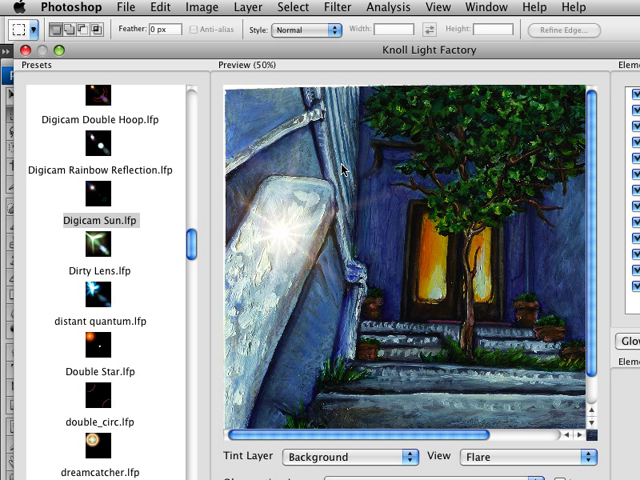
{"action": "mouse_move", "coordinate": [487, 140]}
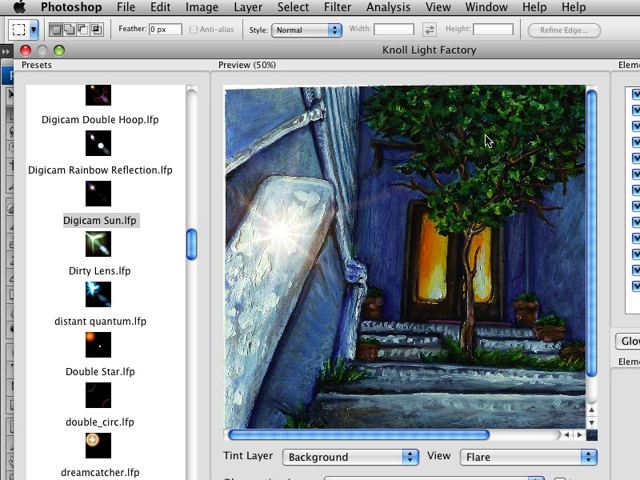
{"action": "mouse_move", "coordinate": [287, 240]}
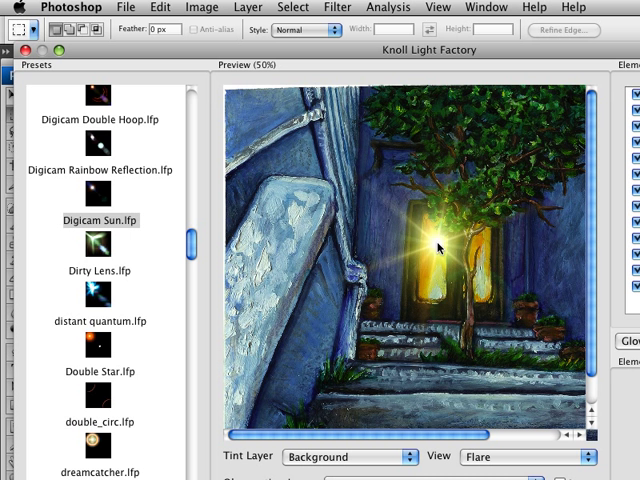
Raise the Digicam Sun flare to the top of the tree for a green tint
{"action": "left_click_drag", "start_coordinate": [437, 247], "coordinate": [451, 216]}
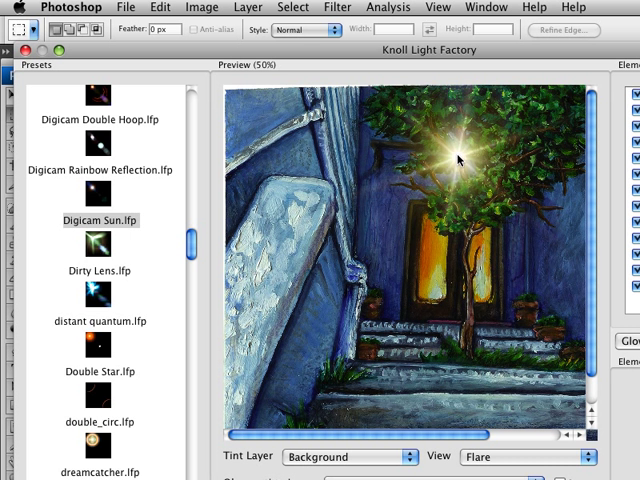
{"action": "left_click_drag", "start_coordinate": [455, 158], "coordinate": [450, 130]}
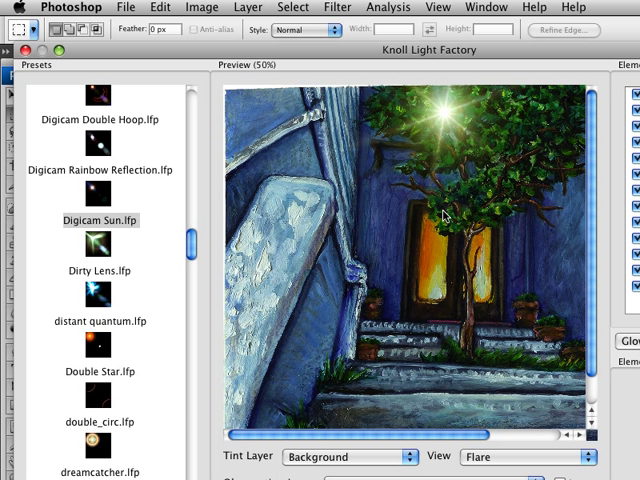
{"action": "mouse_move", "coordinate": [468, 198]}
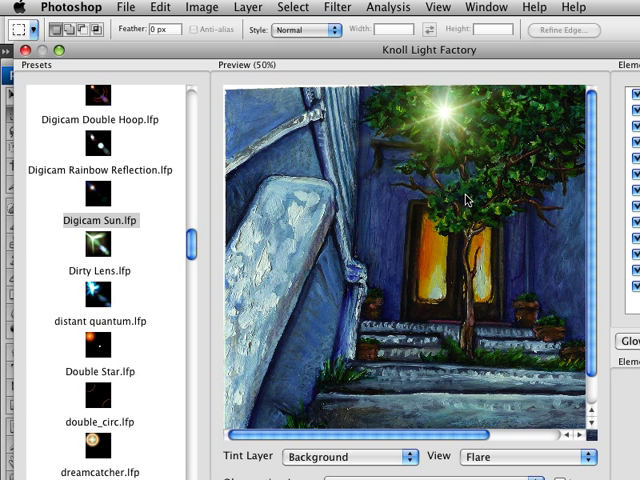
{"action": "mouse_move", "coordinate": [445, 118]}
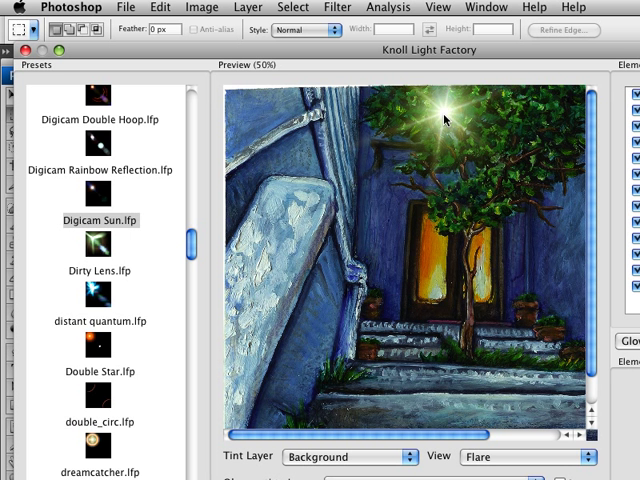
Return the Digicam Sun flare to the pale left slab so it glows white
{"action": "left_click_drag", "start_coordinate": [445, 118], "coordinate": [390, 211]}
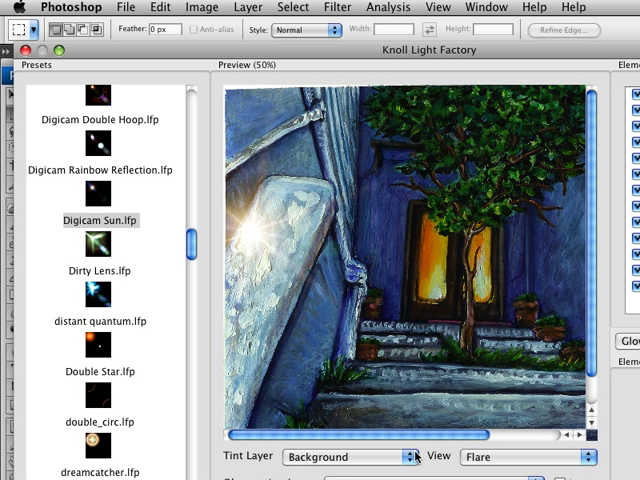
{"action": "left_click", "coordinate": [345, 456]}
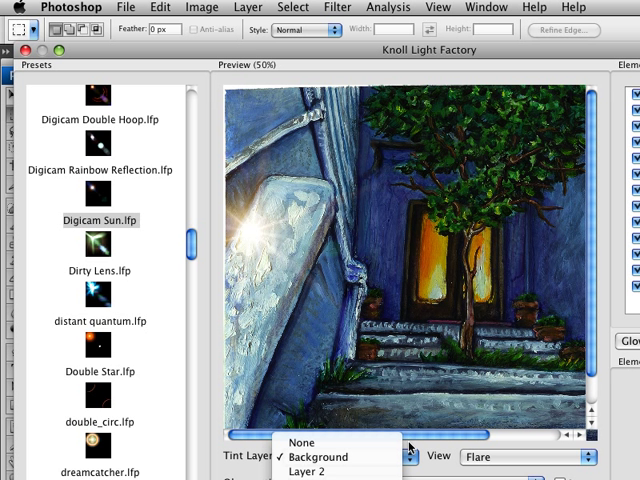
{"action": "left_click", "coordinate": [317, 456]}
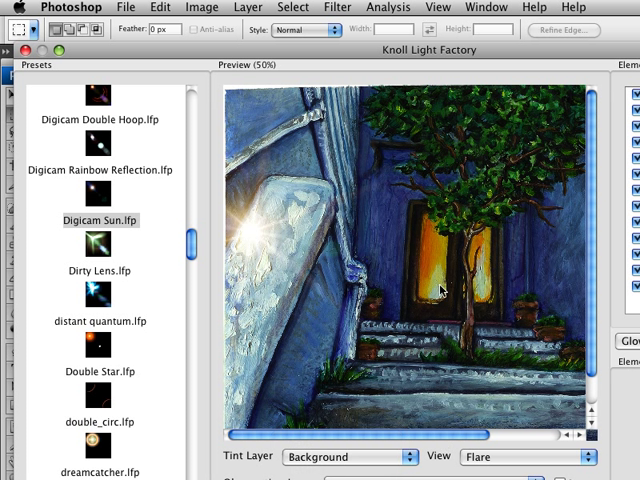
{"action": "mouse_move", "coordinate": [426, 159]}
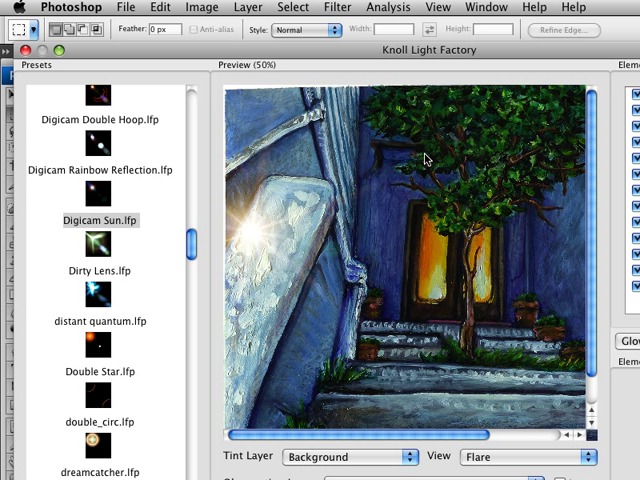
{"action": "mouse_move", "coordinate": [412, 245]}
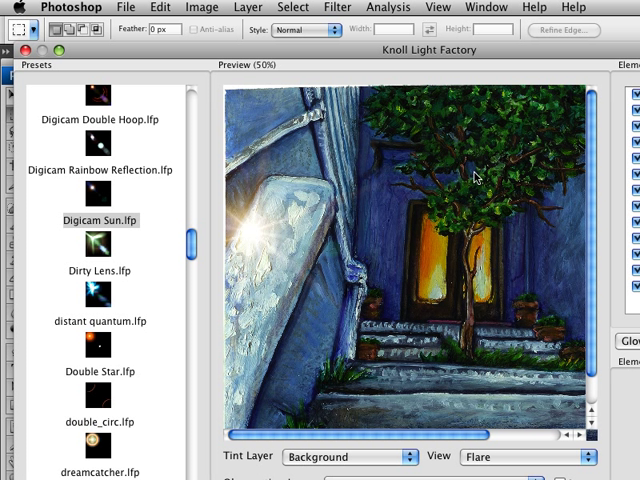
{"action": "mouse_move", "coordinate": [475, 178]}
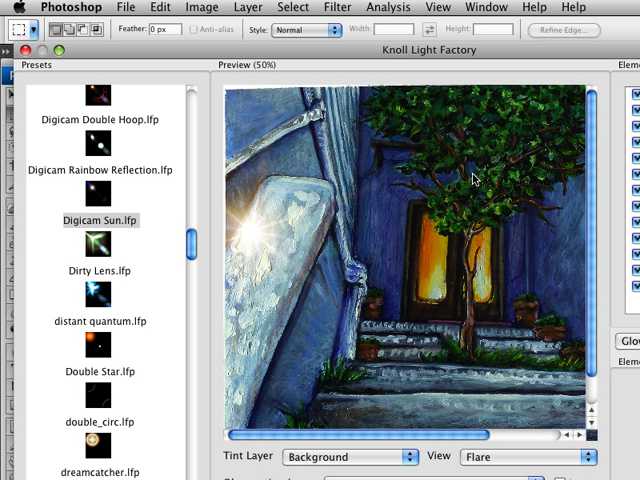